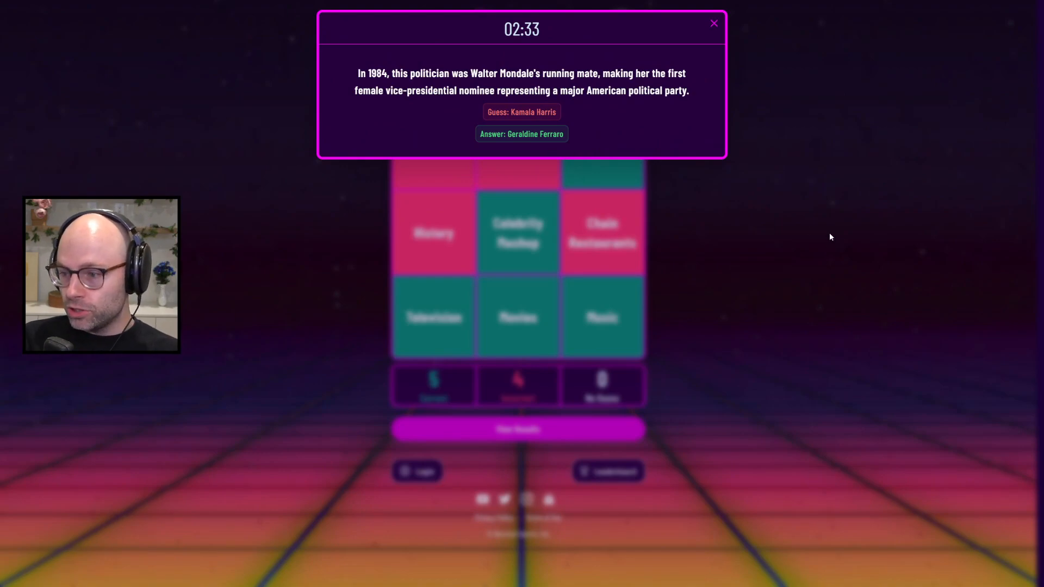
Close the Walter Mondale running-mate answer card to show the 5 correct, 4 incorrect board
click(714, 24)
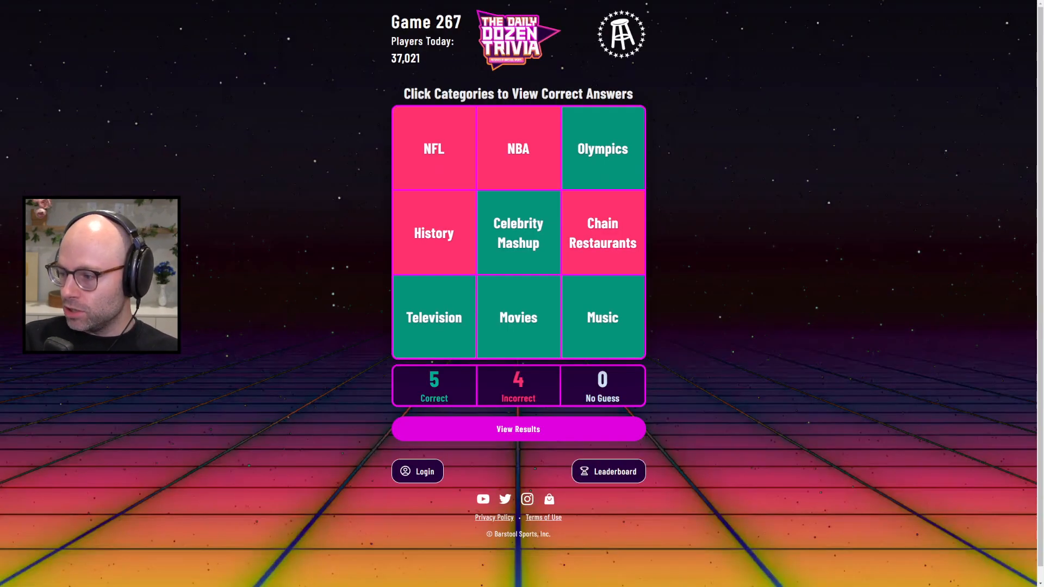